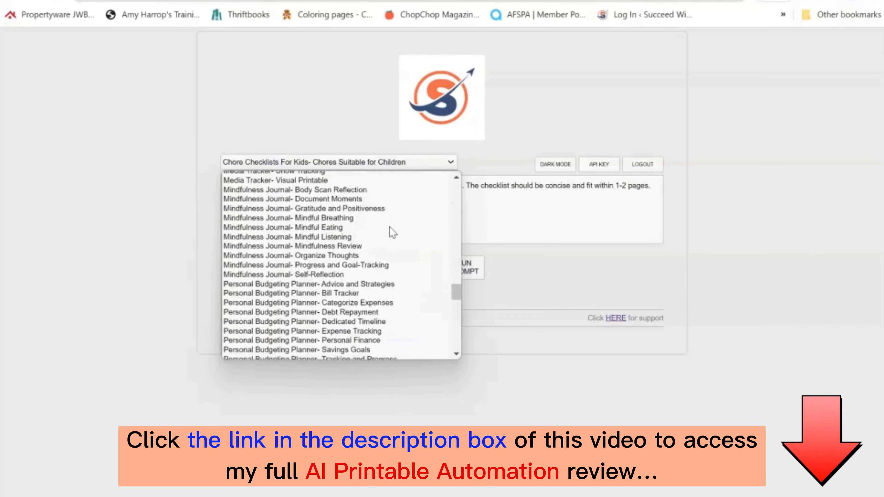
Scroll the prompt list toward the Cleaning Checklists- Seasonal Home Cleaning entry
{"action": "scroll", "scroll_direction": "down", "scroll_amount": 3}
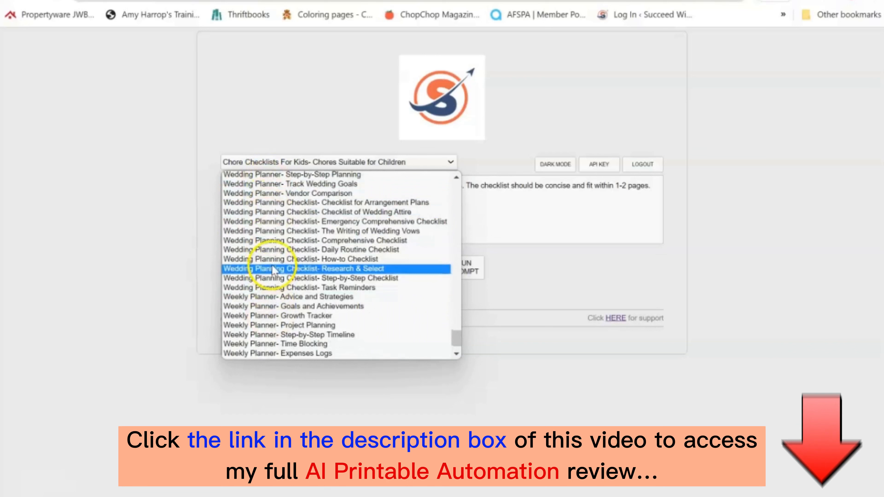
{"action": "mouse_move", "coordinate": [261, 202]}
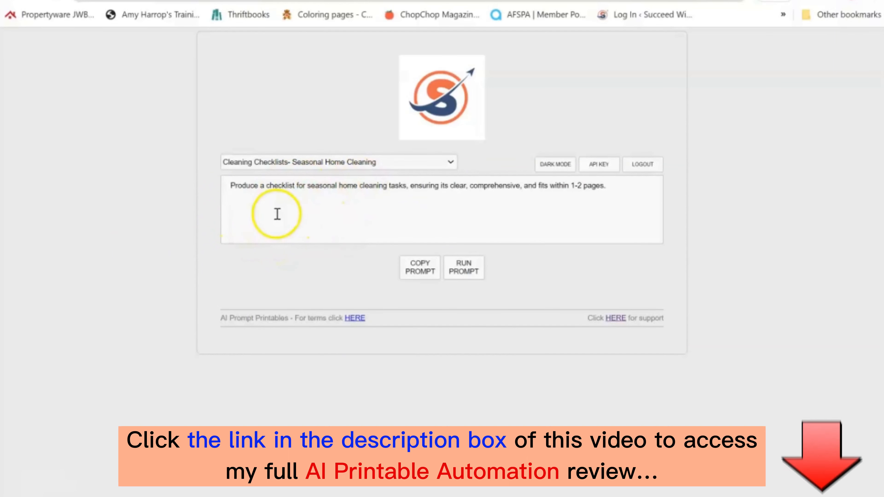
{"action": "mouse_move", "coordinate": [479, 290]}
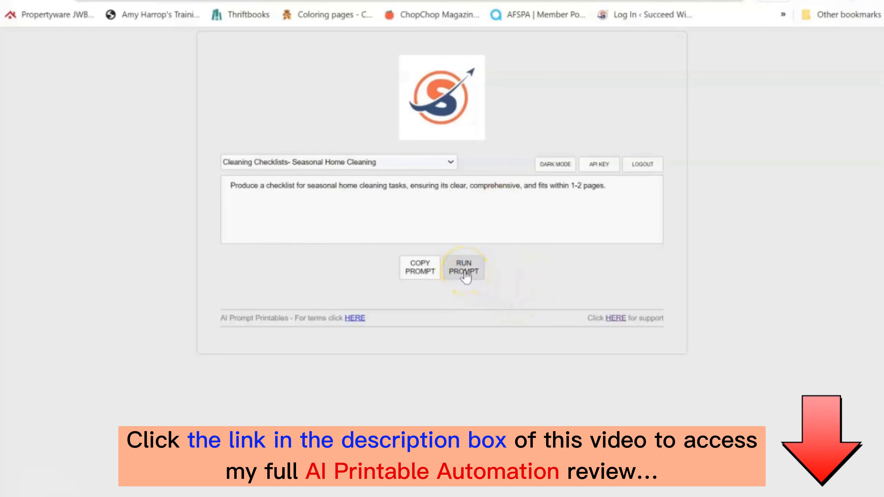
Run the Rotation Wise Cleaning Schedule prompt and read through its AI-generated checklist
{"action": "left_click", "coordinate": [462, 268]}
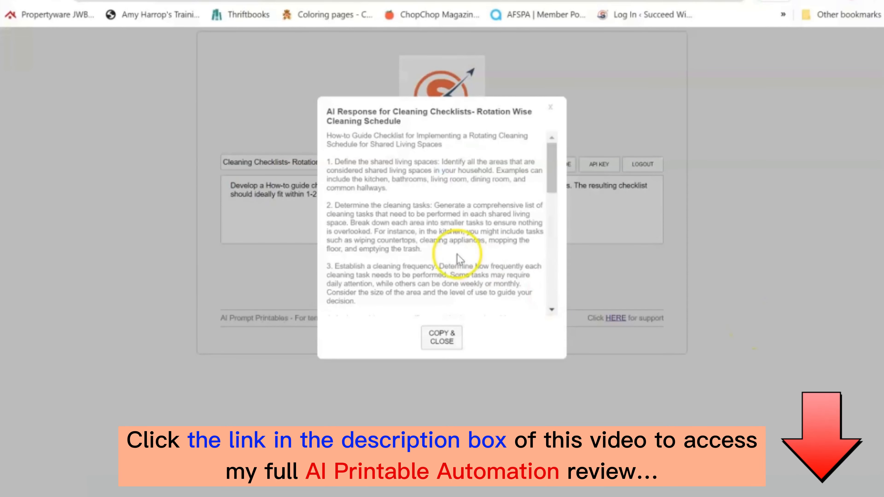
{"action": "scroll", "scroll_direction": "down", "scroll_amount": 3}
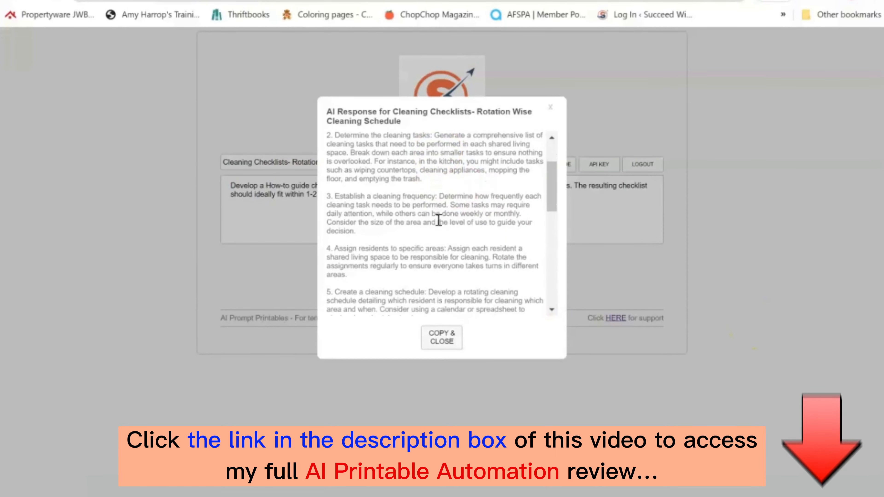
{"action": "scroll", "scroll_direction": "down", "scroll_amount": 3}
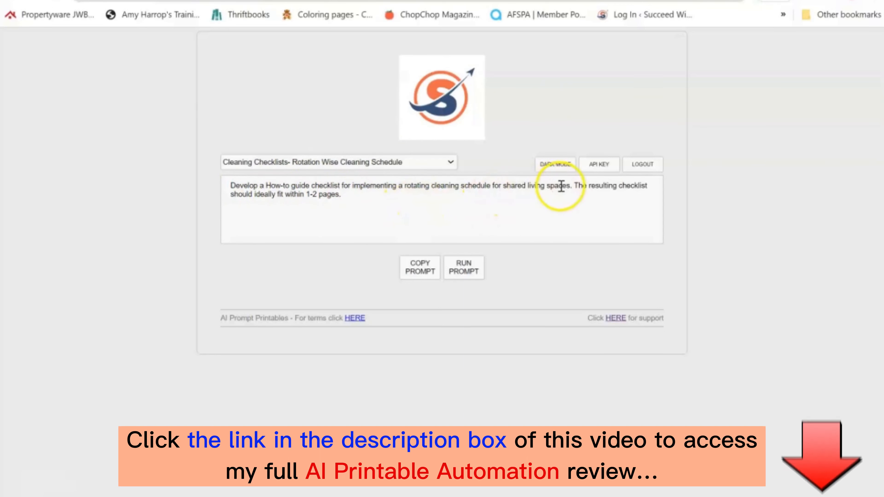
Replace 'spaces' in the rotating cleaning prompt with 'office'
{"action": "double_click", "coordinate": [555, 188]}
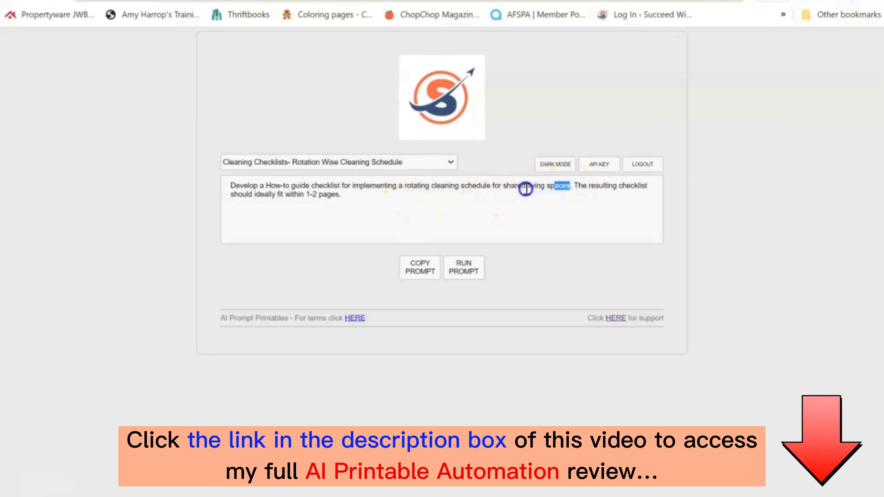
{"action": "type", "text": "office"}
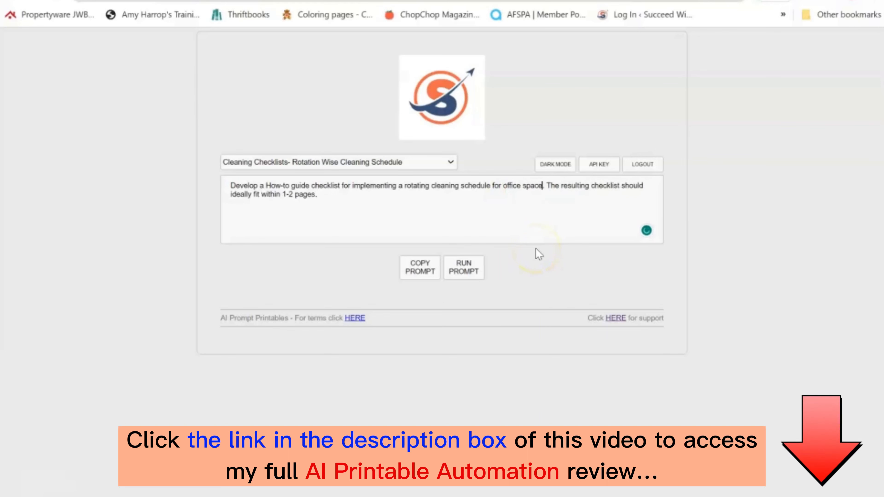
Run the office prompt, review the regenerated checklist, then copy and close the response
{"action": "left_click", "coordinate": [464, 267]}
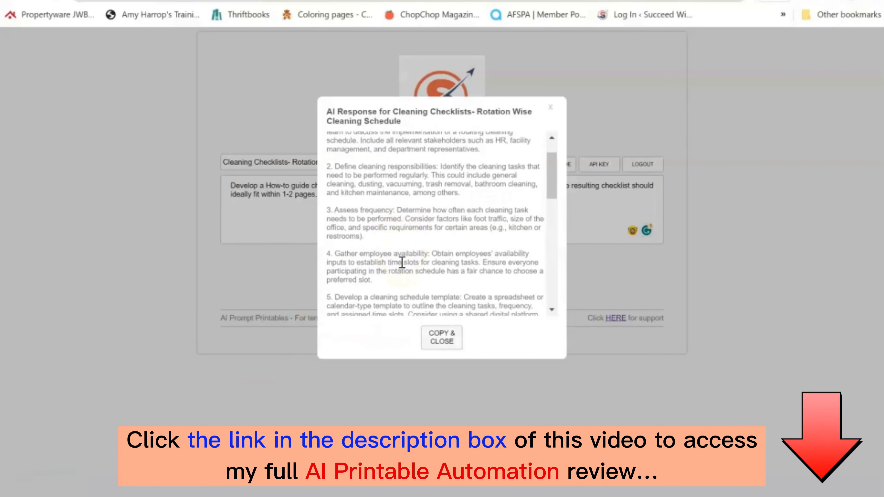
{"action": "scroll", "scroll_direction": "down", "scroll_amount": 3}
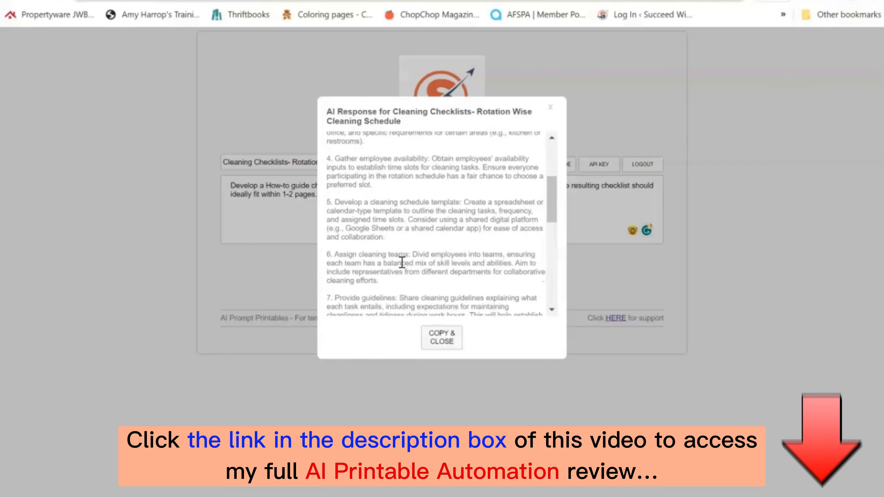
{"action": "left_click", "coordinate": [442, 338]}
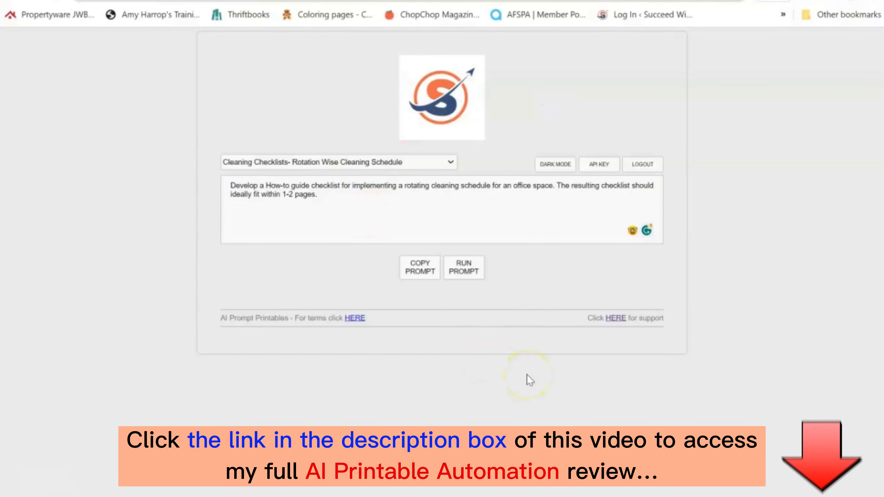
Clear the office prompt text and load the Chore Checklists For Kids- Daily Chore Checklist prompt
{"action": "triple_click", "coordinate": [361, 186]}
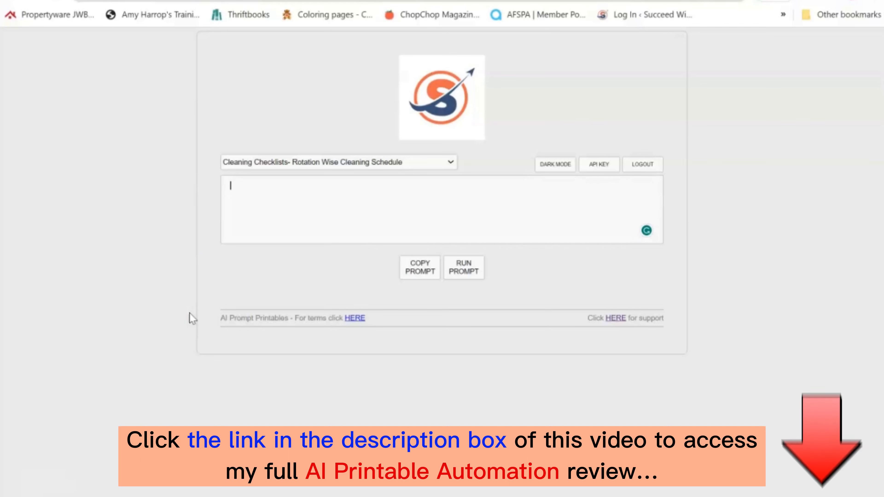
{"action": "left_click", "coordinate": [339, 163]}
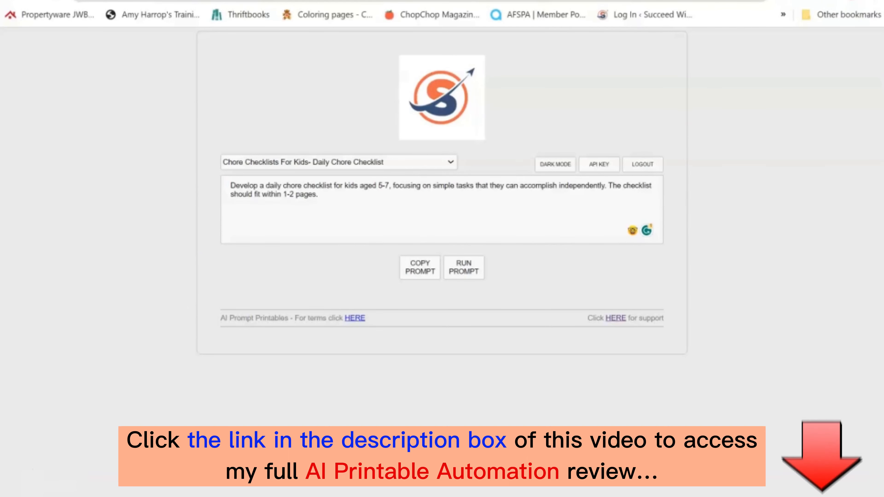